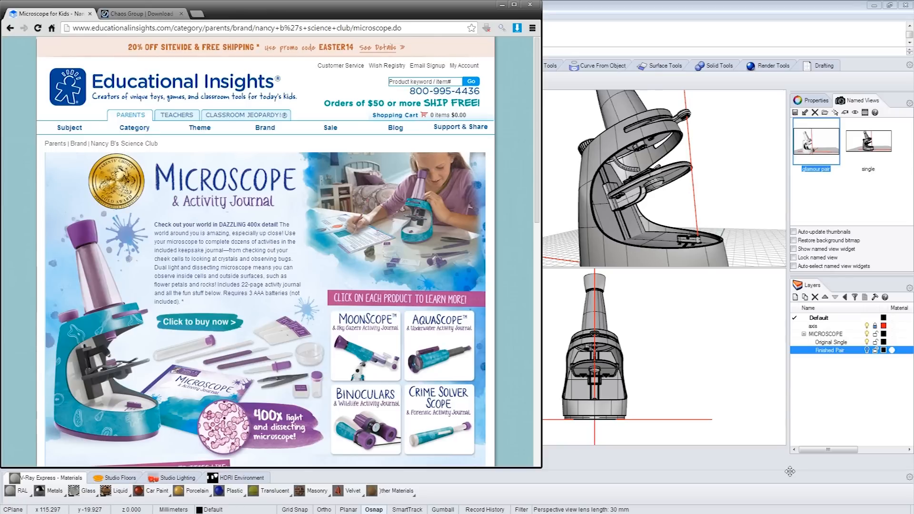
Switch Chrome to the Chaos Group tab listing V-Ray Express for Rhino 5 downloads
click(140, 13)
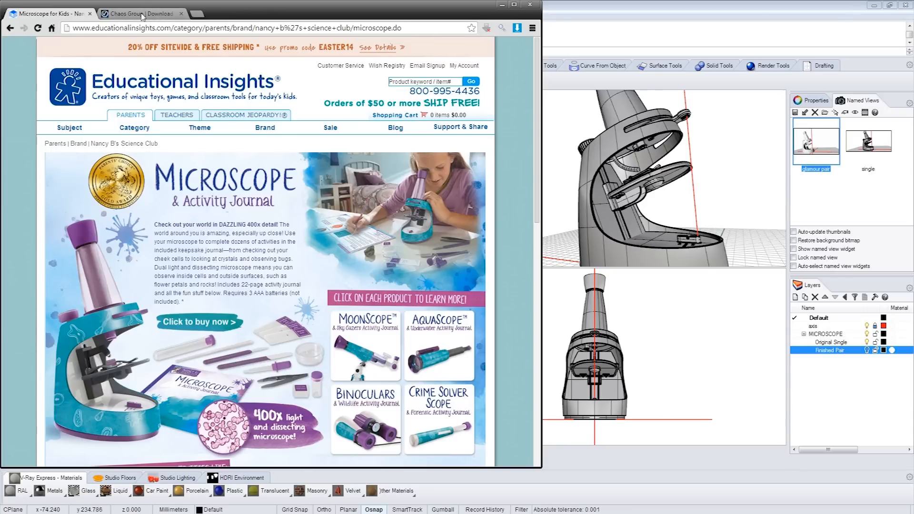
click(138, 14)
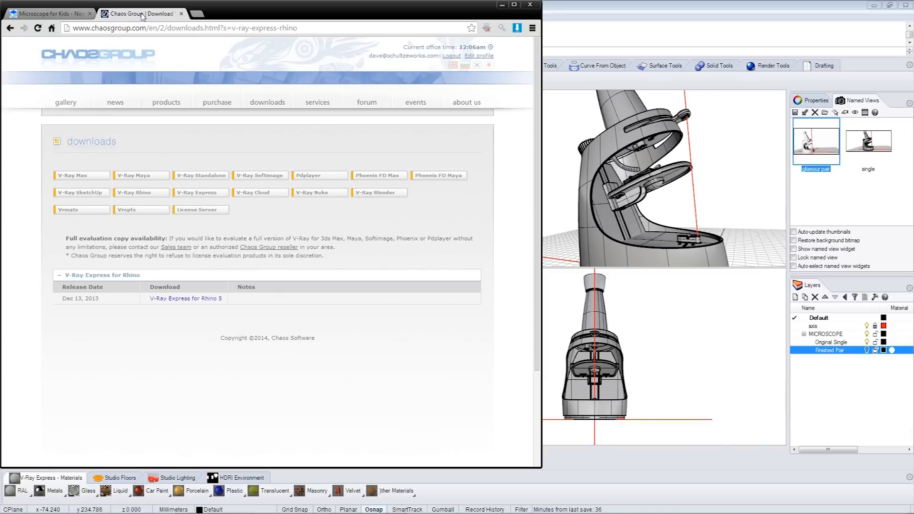
click(268, 102)
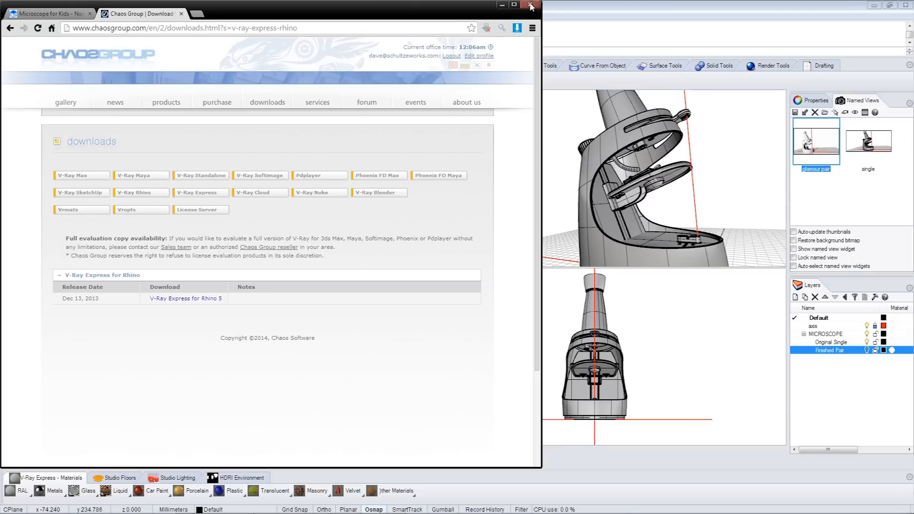
Close Chrome and maximize the Perspective viewport showing the microscope
click(530, 6)
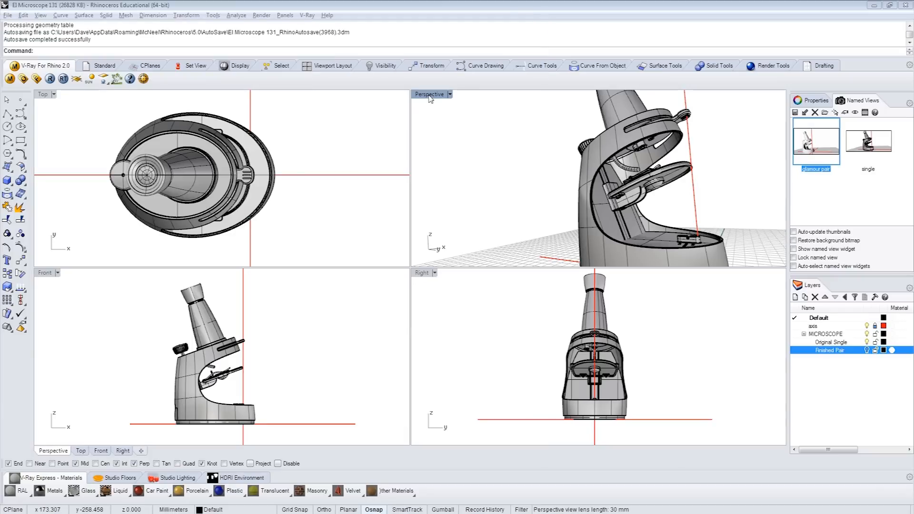
double_click(428, 93)
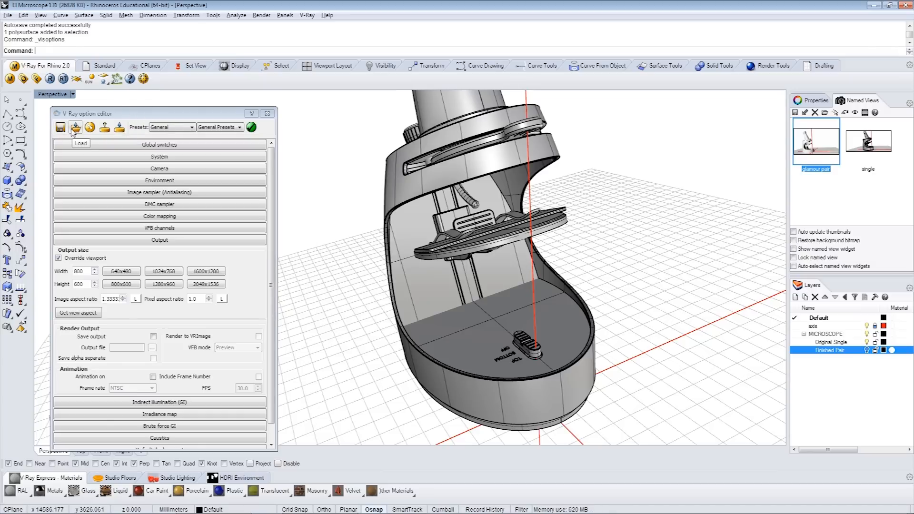
mouse_move(90, 127)
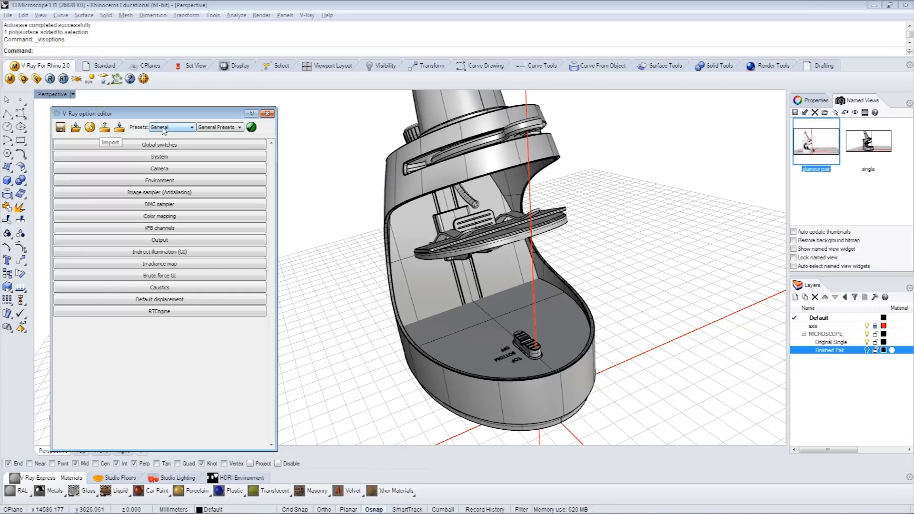
Apply a General category General Preset in the V-Ray option editor and expand the Output rollout
click(189, 128)
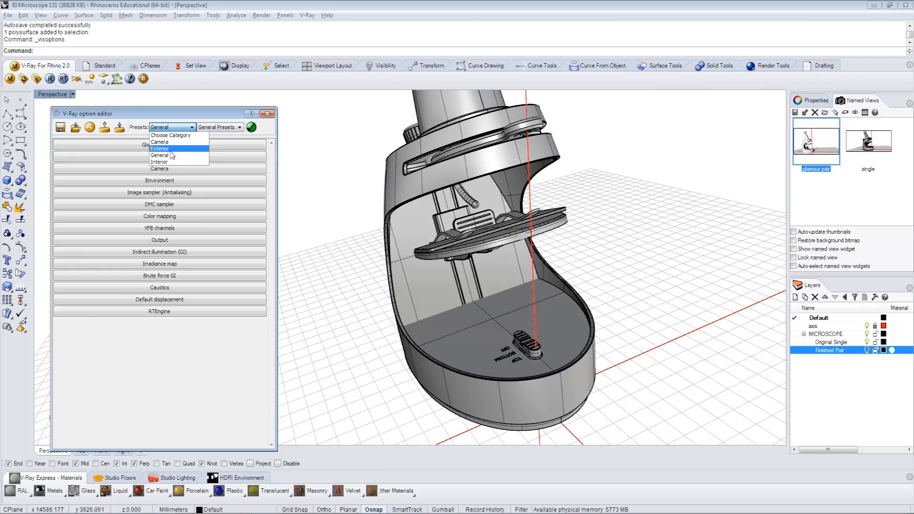
click(172, 156)
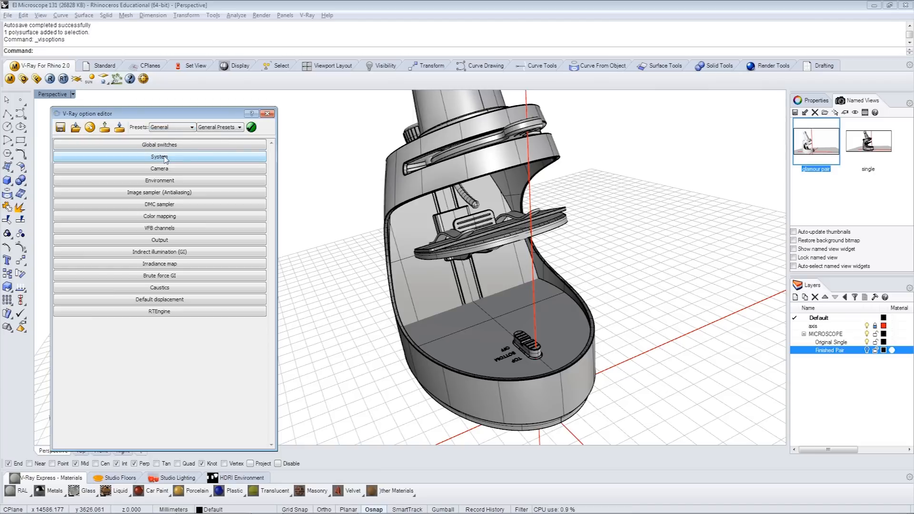
click(239, 127)
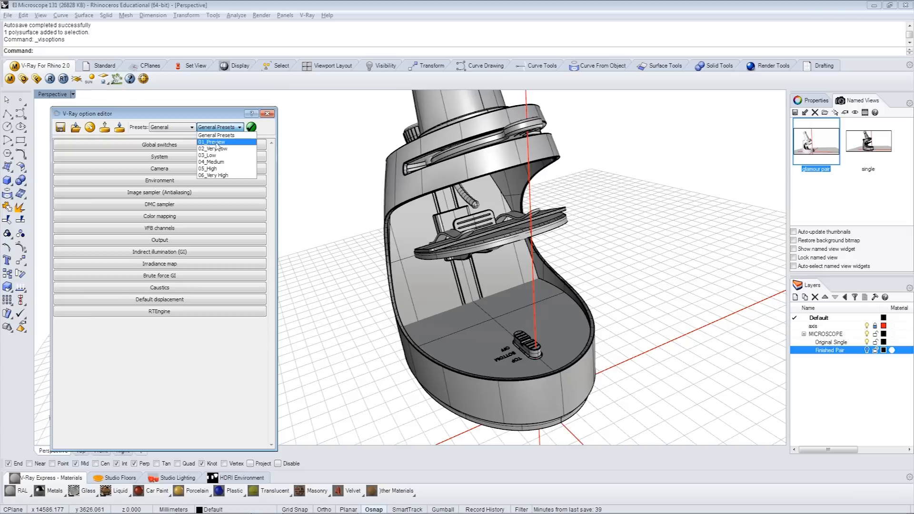
click(211, 142)
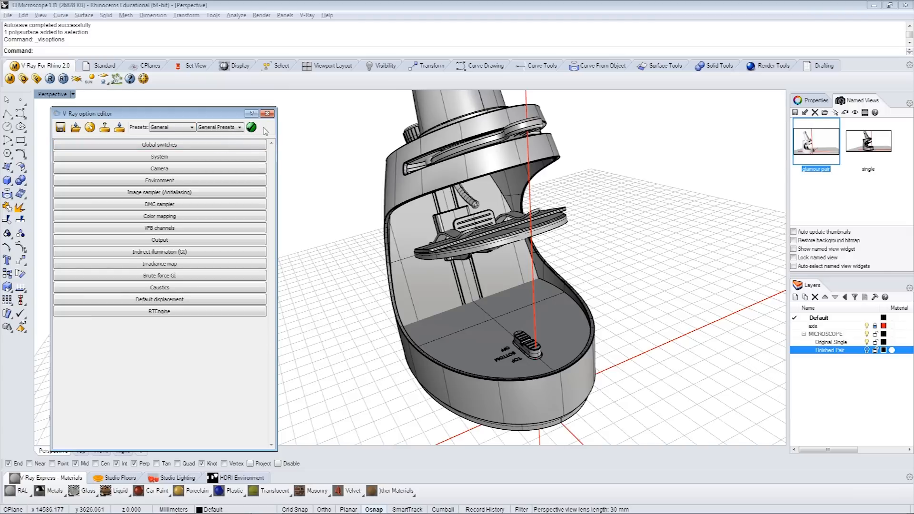
click(159, 180)
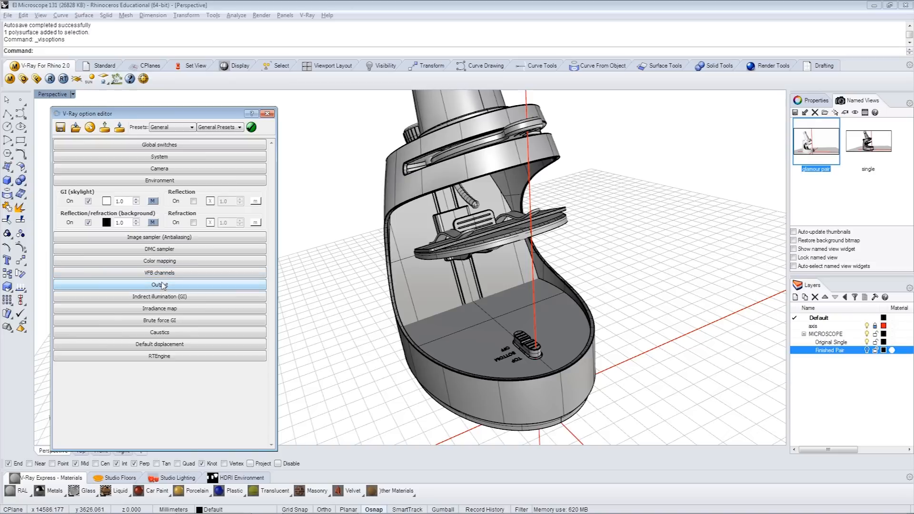
click(159, 285)
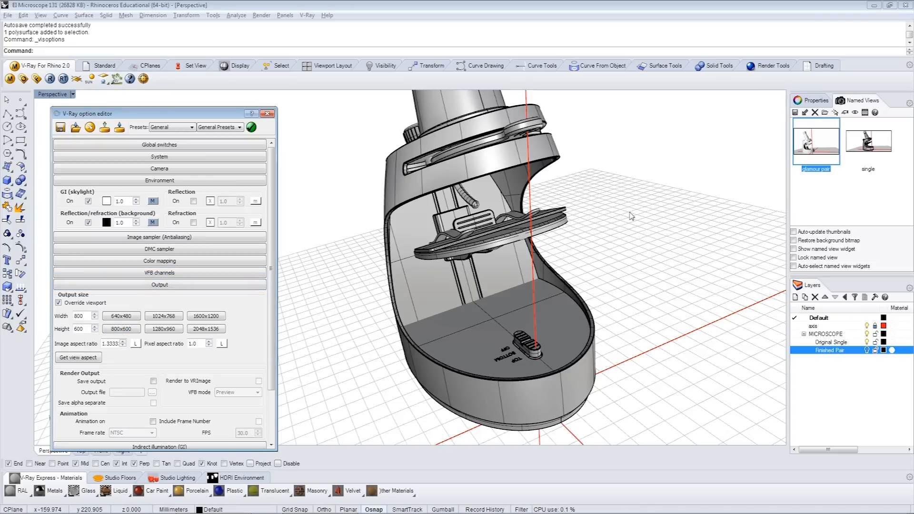
Restore the 'single' named view, render it with V-Ray, then close the frame buffer
click(868, 140)
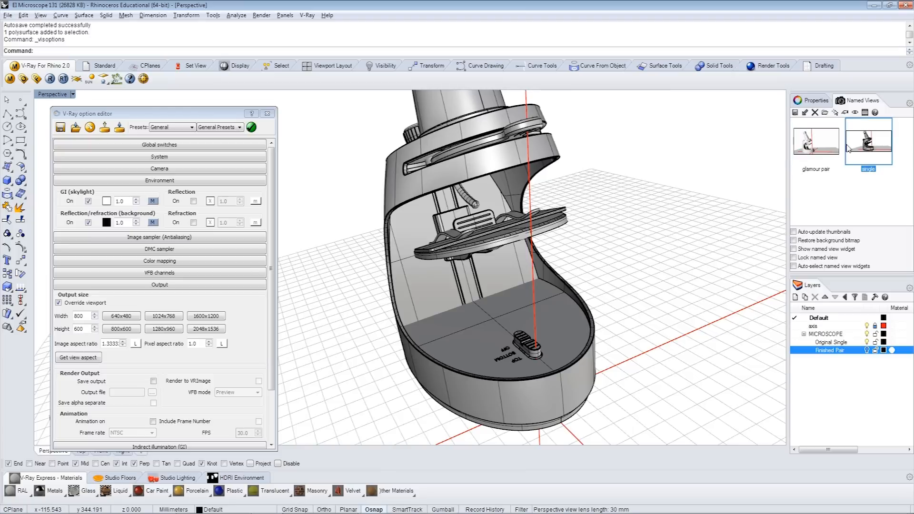
double_click(868, 140)
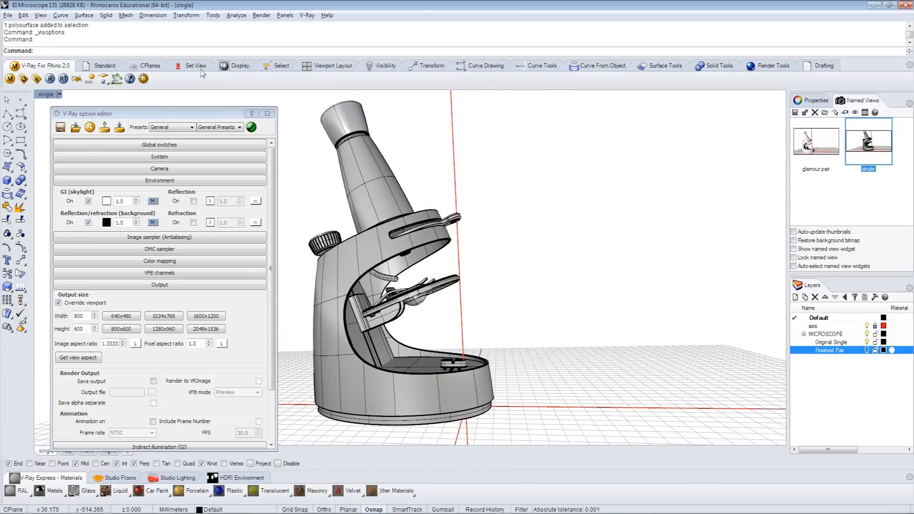
click(50, 78)
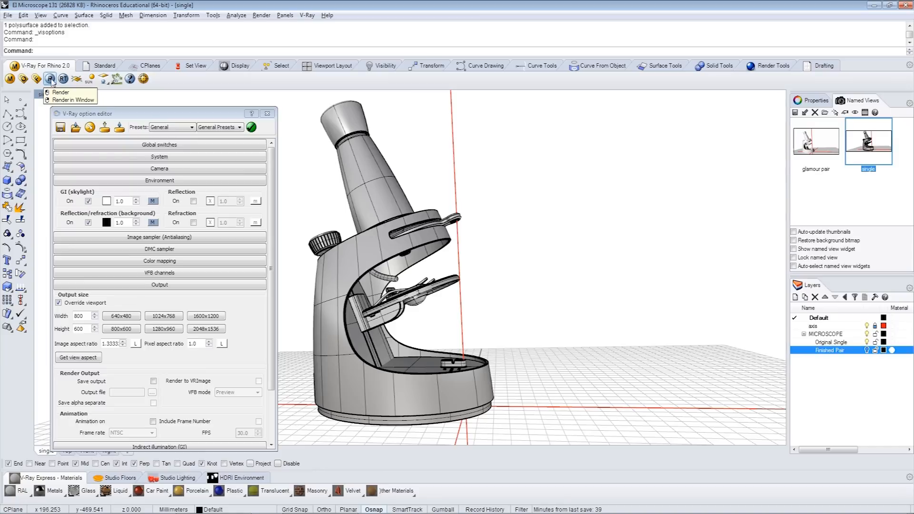
click(51, 79)
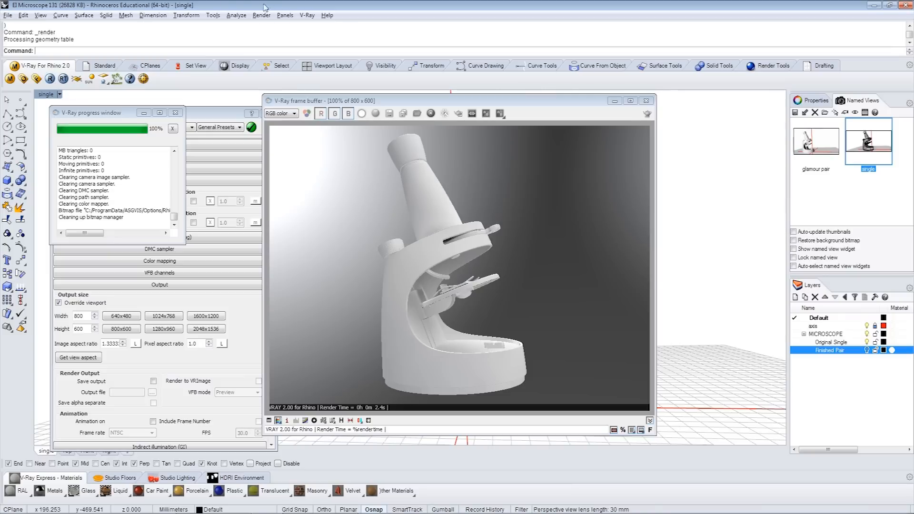
click(646, 100)
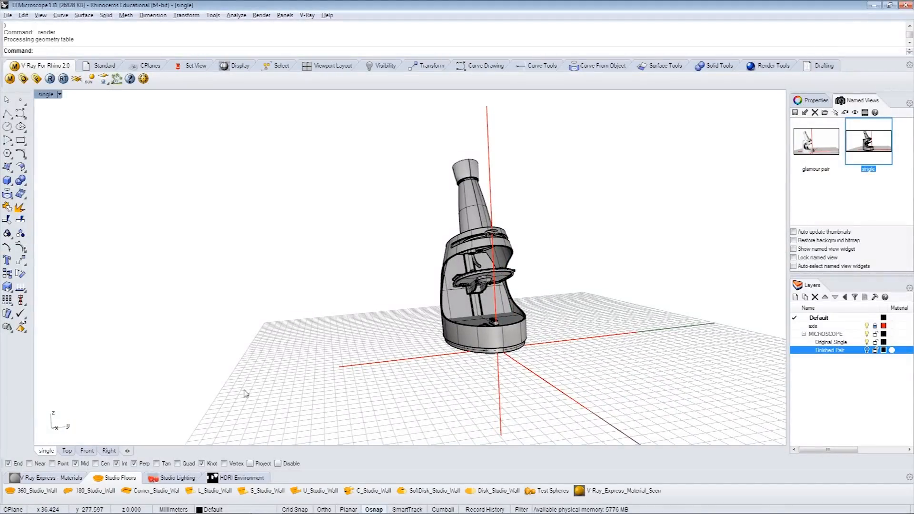
mouse_move(246, 401)
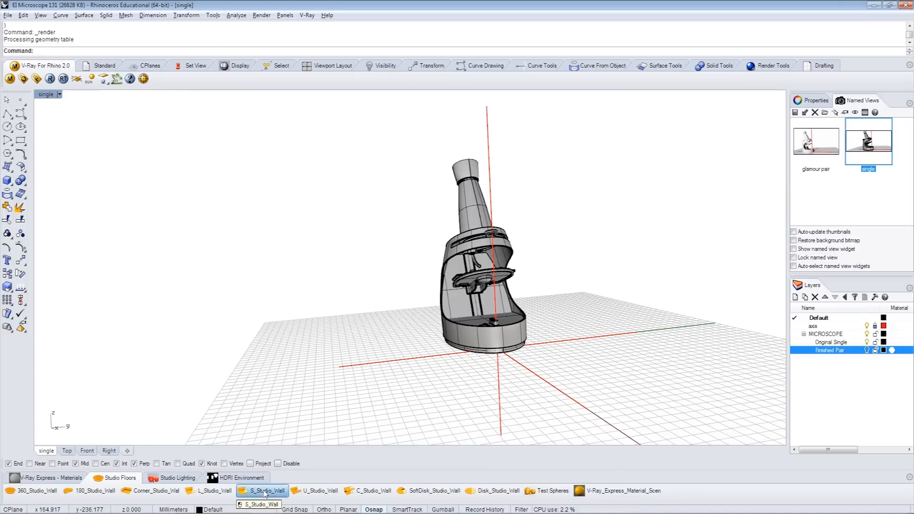
Import S_Studio_Wall, U_Studio_Wall, SoftDisk_Studio_Wall, and finally 180_Studio_Wall backdrops
click(262, 491)
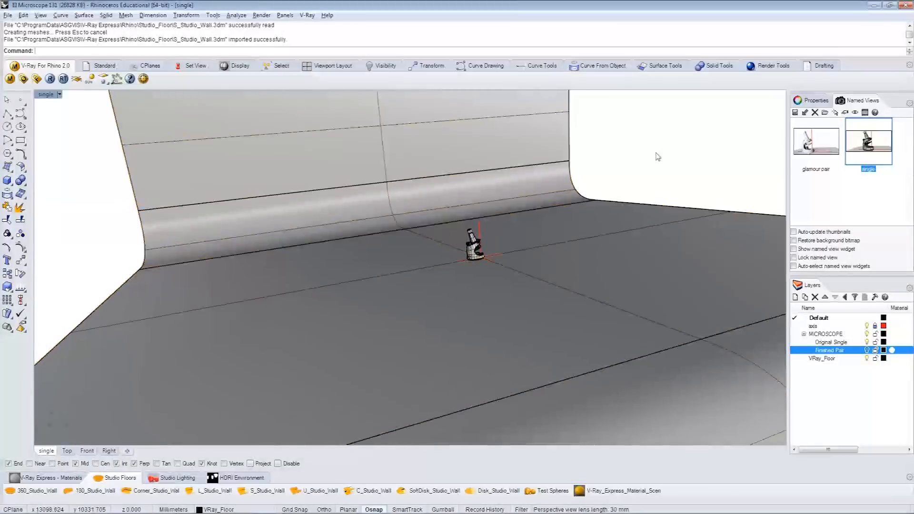
click(317, 490)
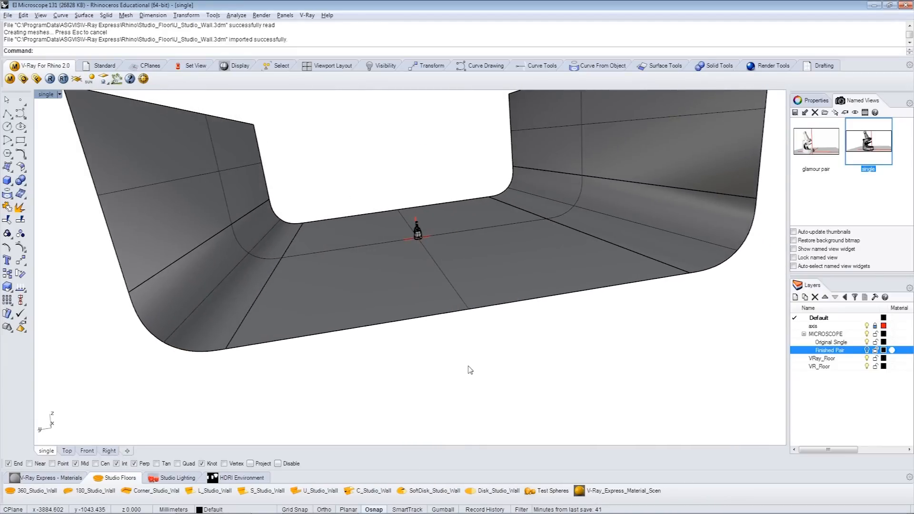
click(429, 490)
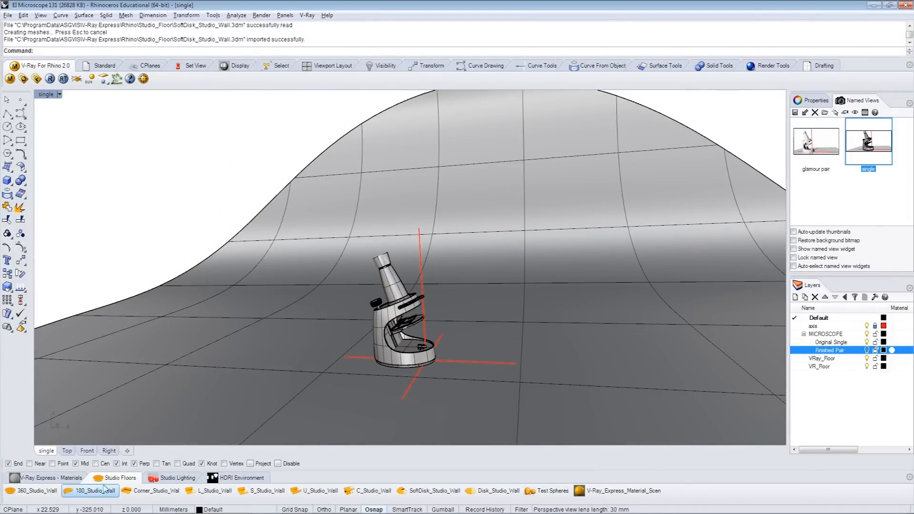
click(94, 490)
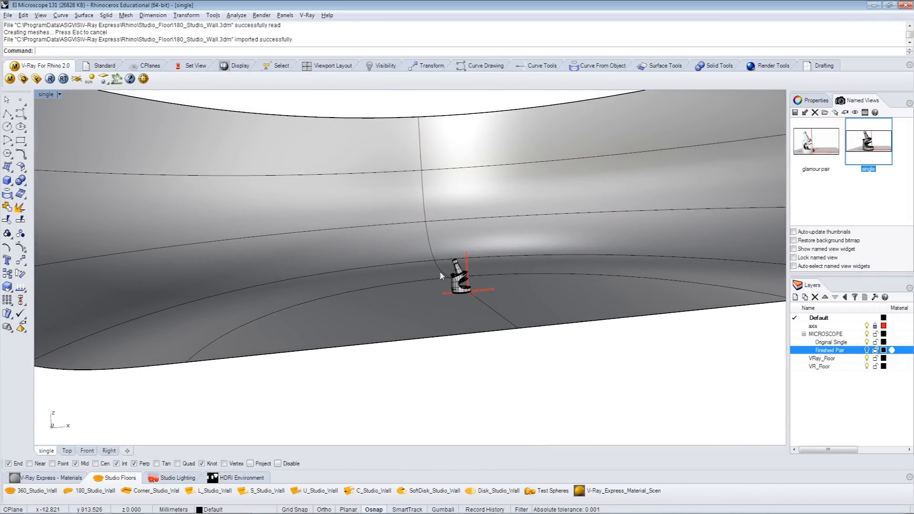
mouse_move(477, 244)
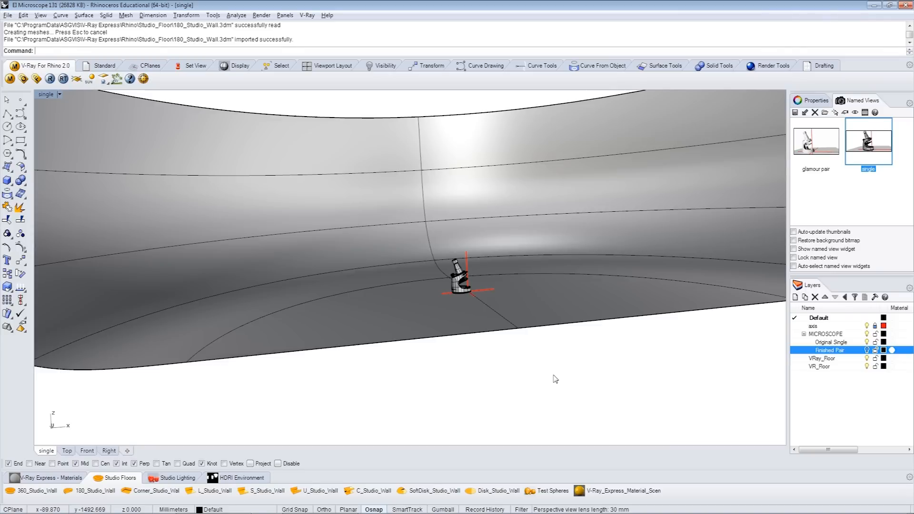
Import the SoftBox_CarStudio light rig, then the Studio_3 lighting setup
click(176, 478)
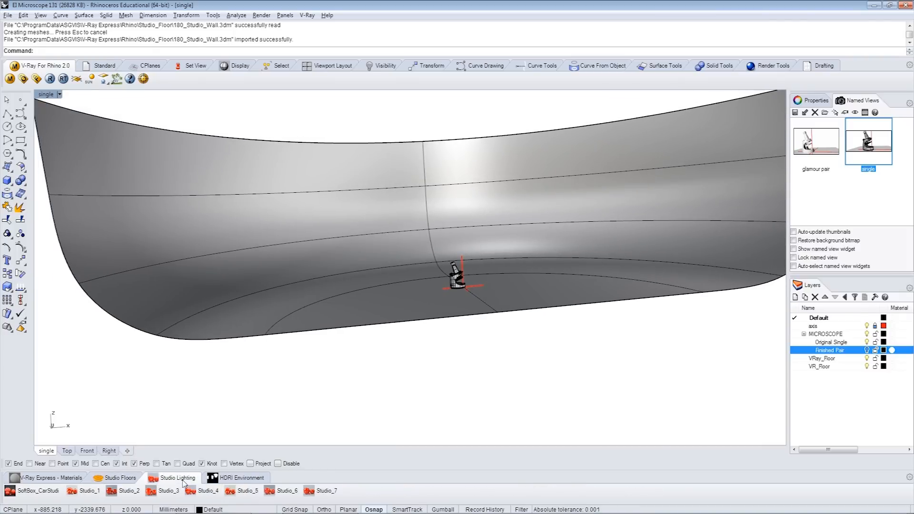
mouse_move(322, 490)
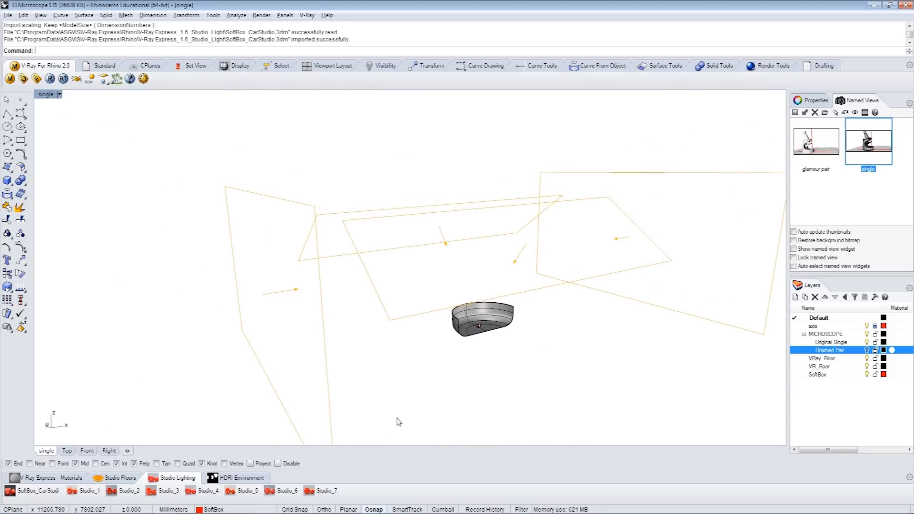
mouse_move(413, 418)
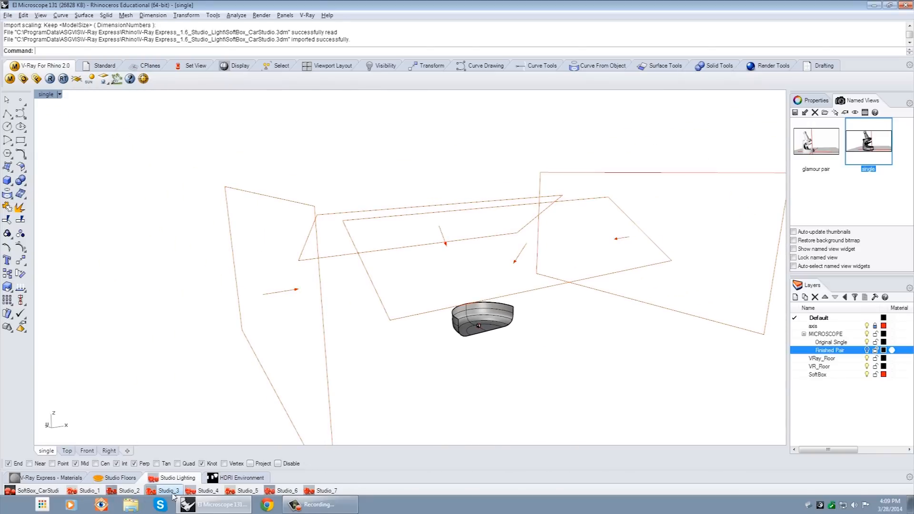
click(170, 478)
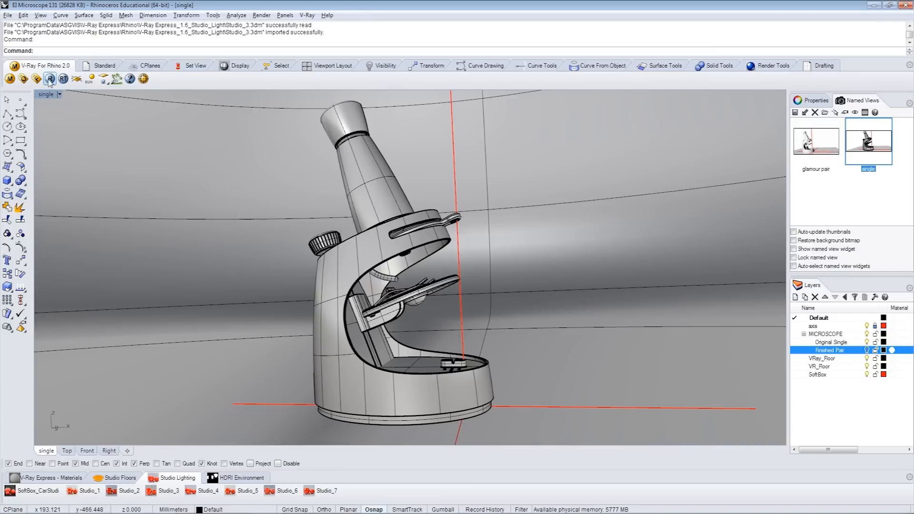
Render the single view with the 180 studio wall and Studio_3 lighting
click(50, 79)
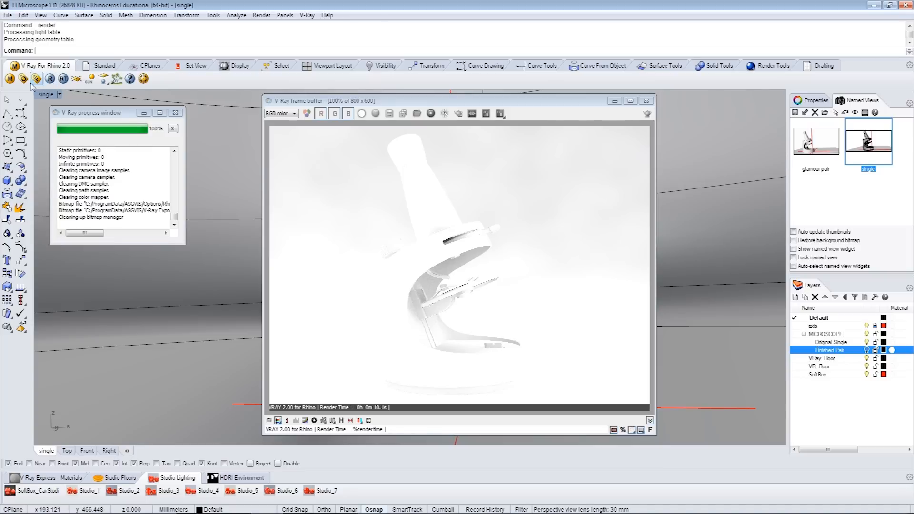
Re-render the single view and close the frame buffer and V-Ray option editor
click(36, 78)
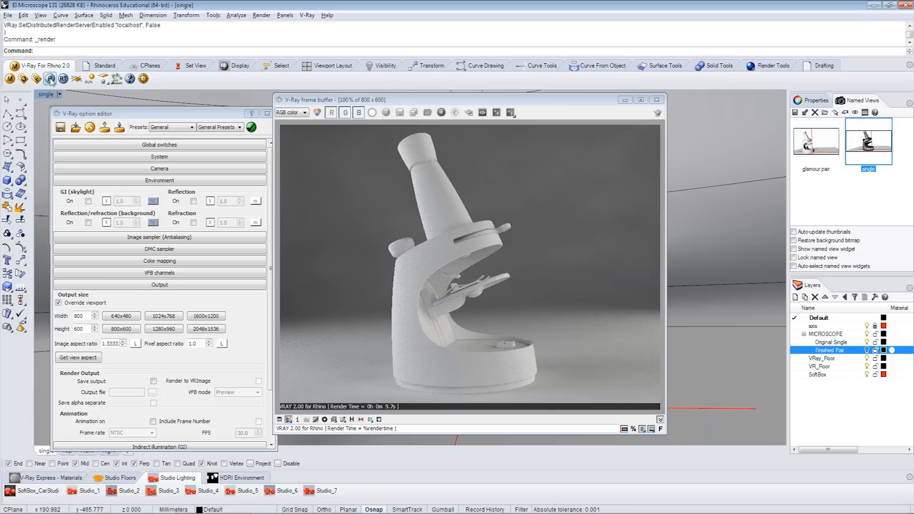
click(657, 99)
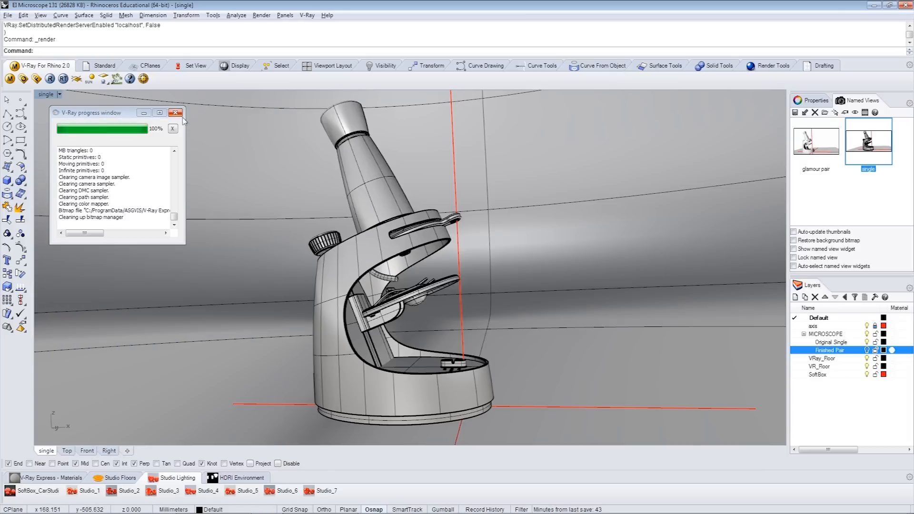
Close the progress window and apply Blue_Plastic_Glossy to the selected microscope body
click(177, 112)
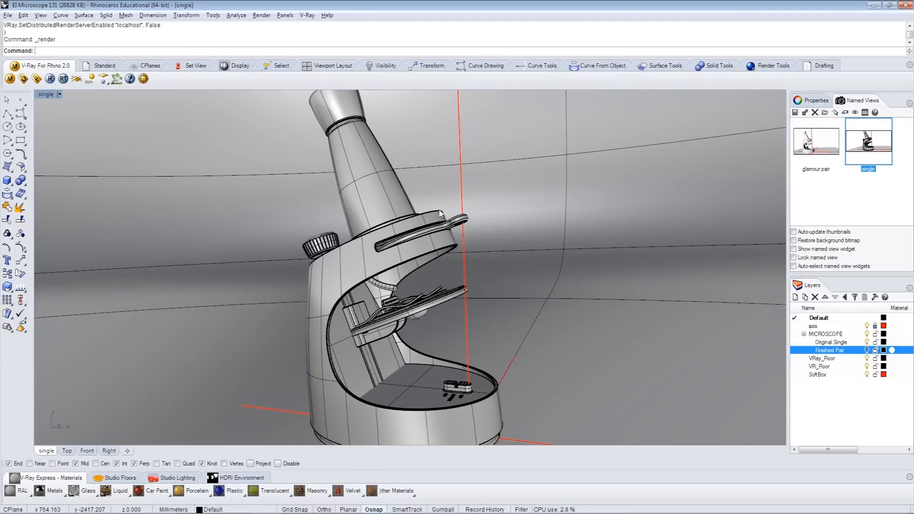
click(361, 327)
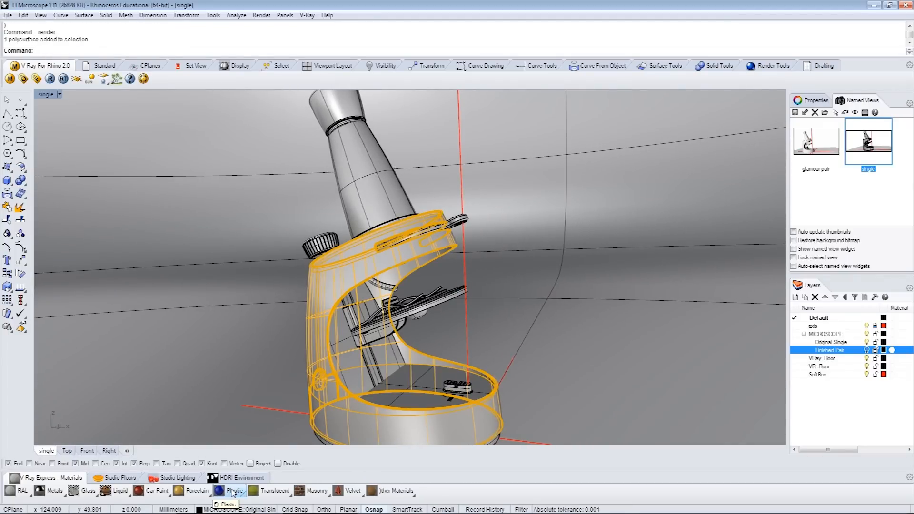
click(233, 490)
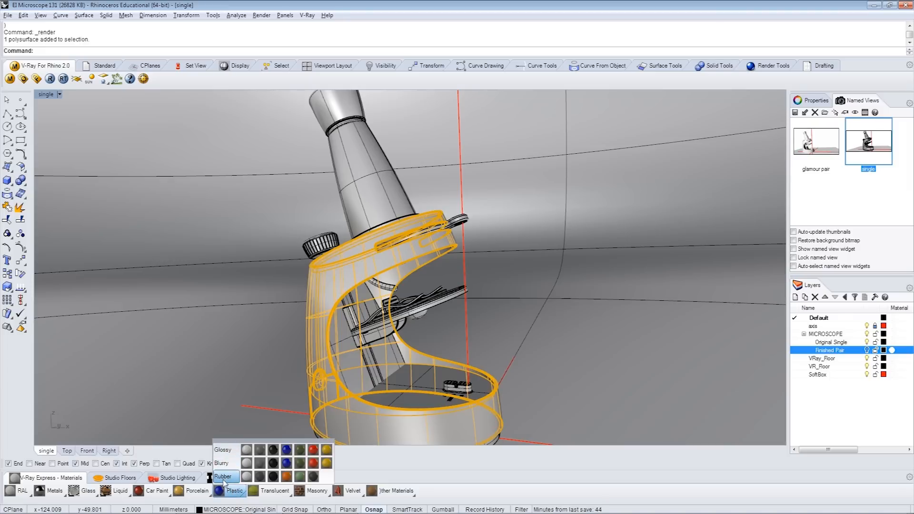
mouse_move(286, 450)
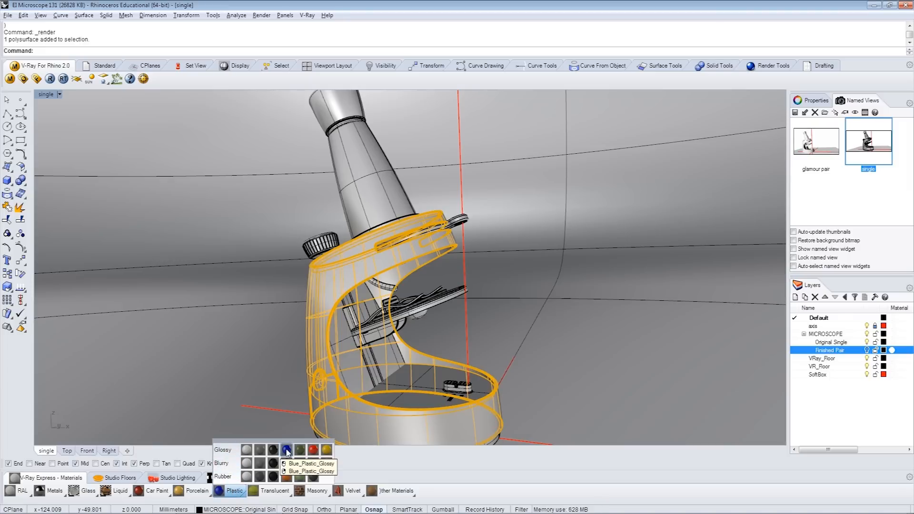
click(287, 450)
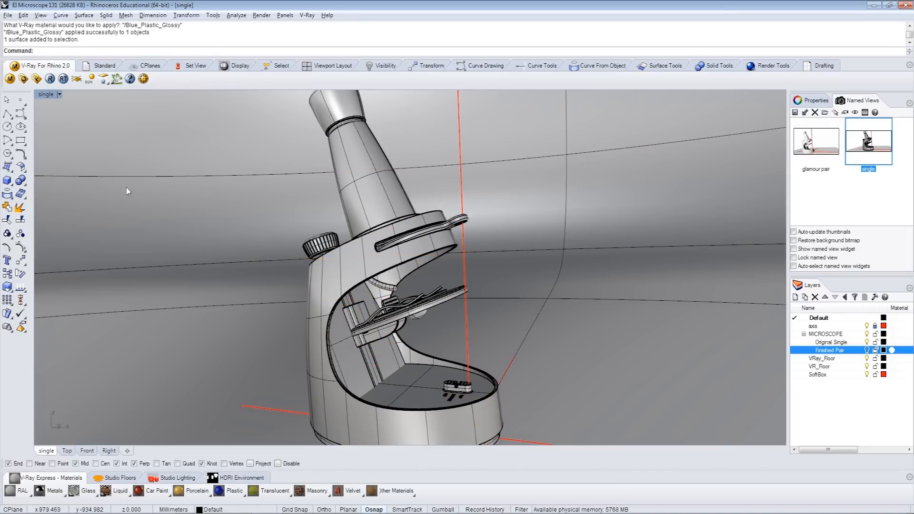
Set Rendered display, give the eyepiece, knob and clip Olive_Plastic, then select the tube
click(49, 95)
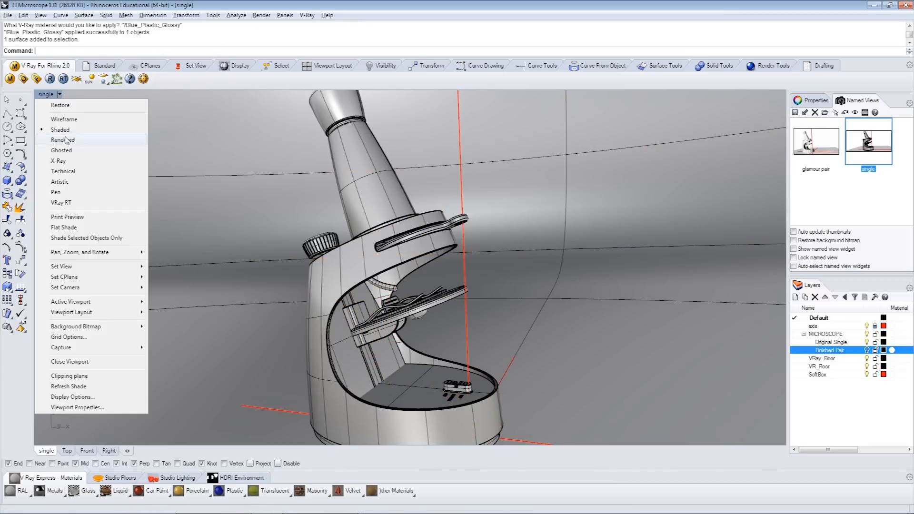
click(62, 140)
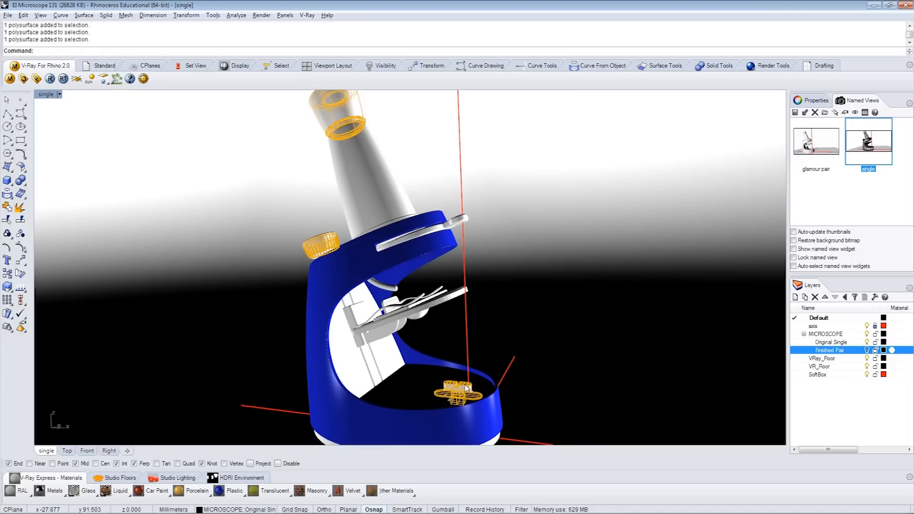
click(233, 490)
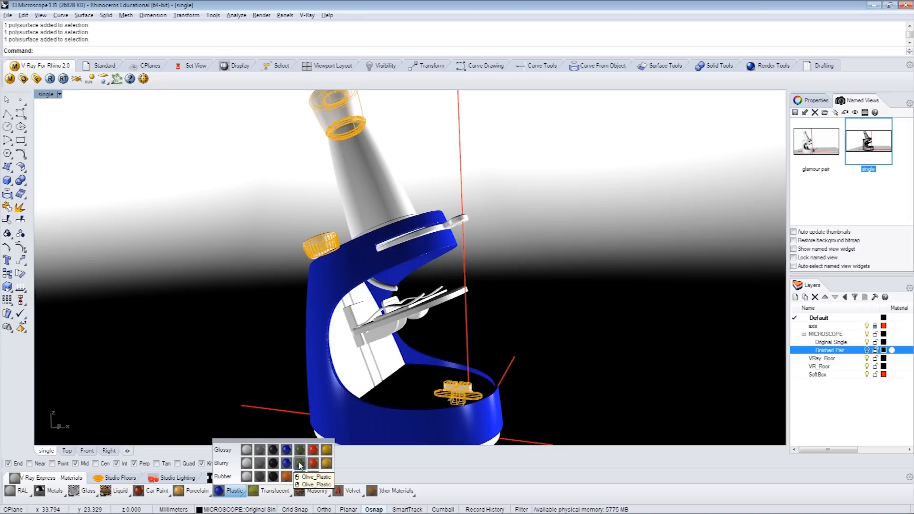
click(316, 477)
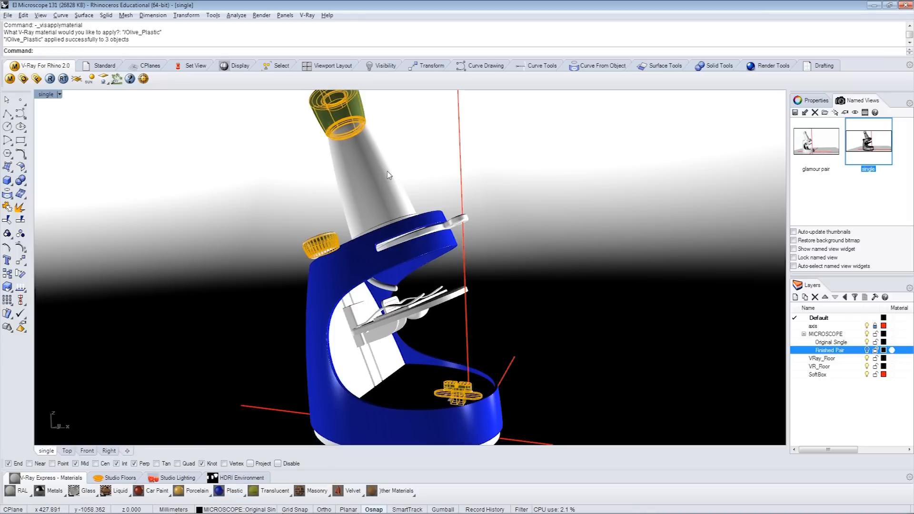
click(361, 175)
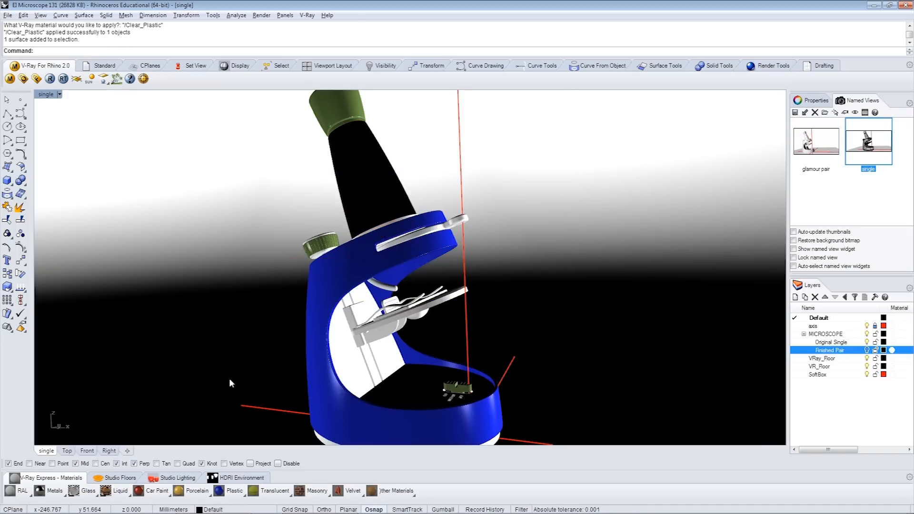
Run a V-Ray render of the current blue-bodied microscope view
click(50, 79)
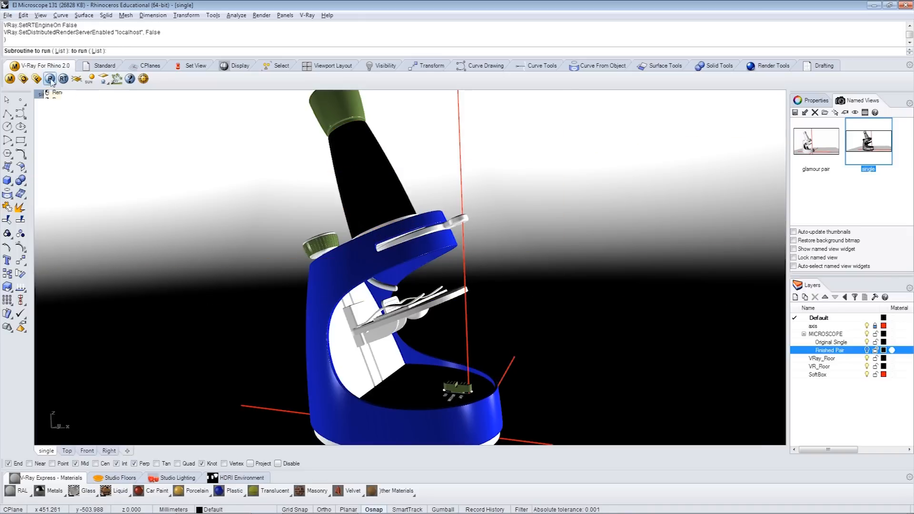
click(50, 78)
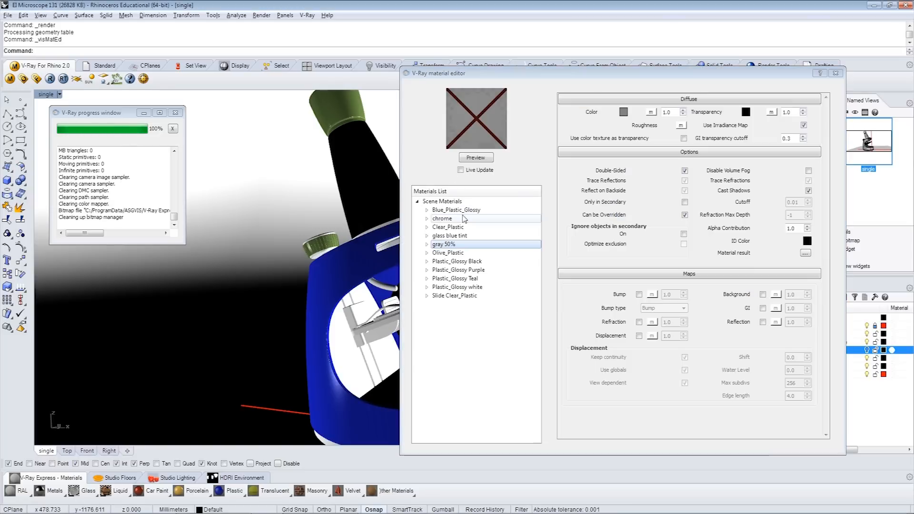
Recolour Blue_Plastic_Glossy's diffuse to purple, refresh its preview, and close the material editor
click(456, 210)
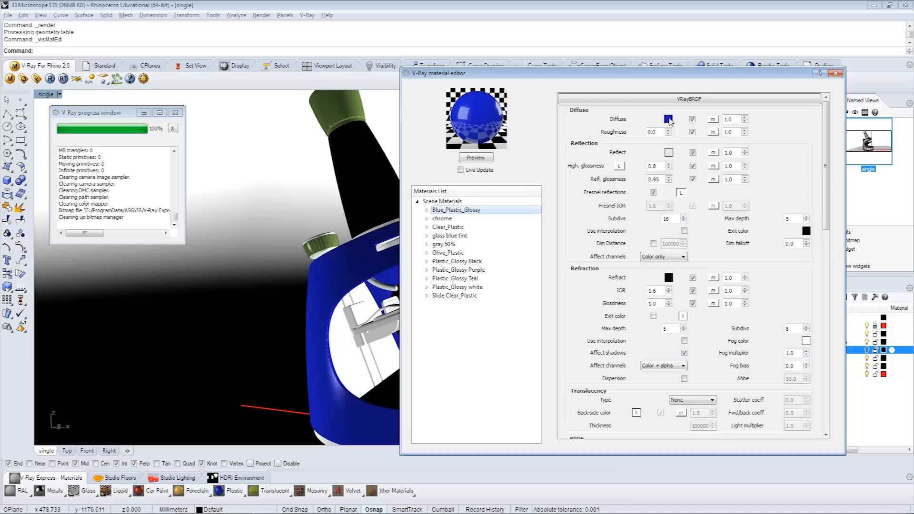
click(669, 119)
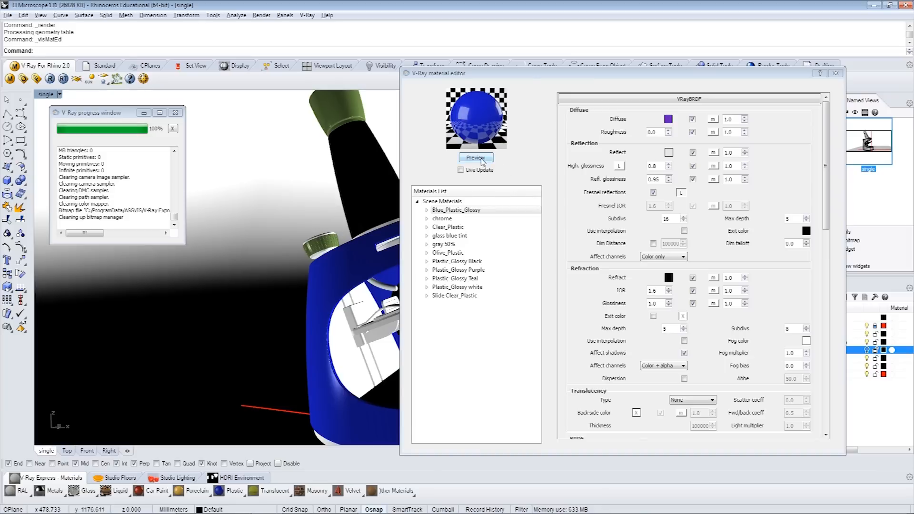
click(476, 158)
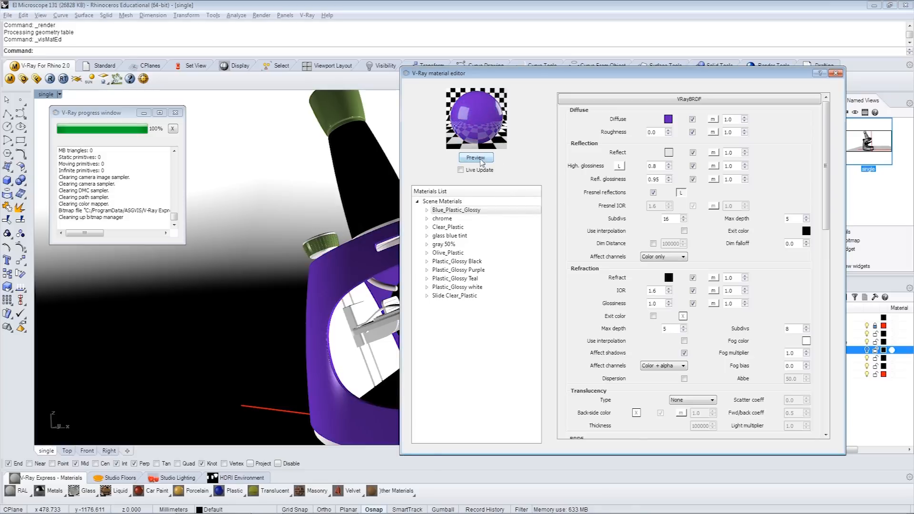
click(475, 158)
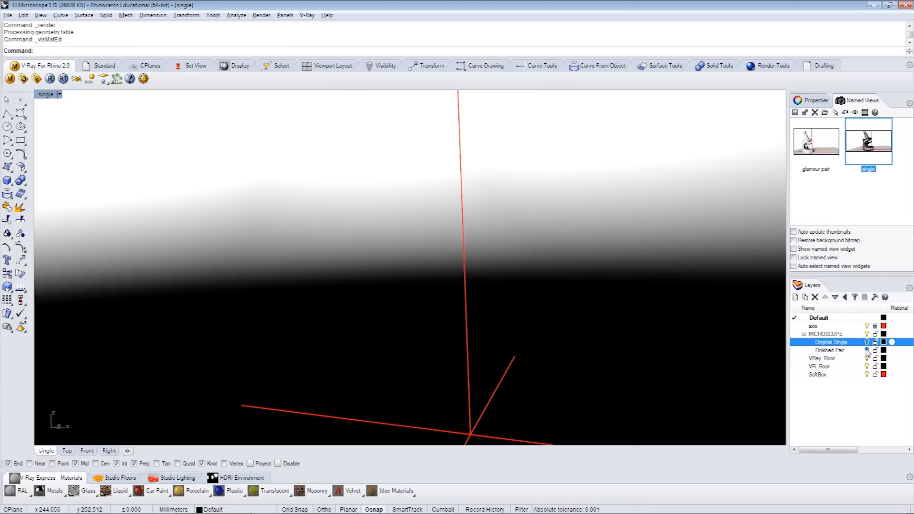
Make the Finished Pair layer visible
click(829, 350)
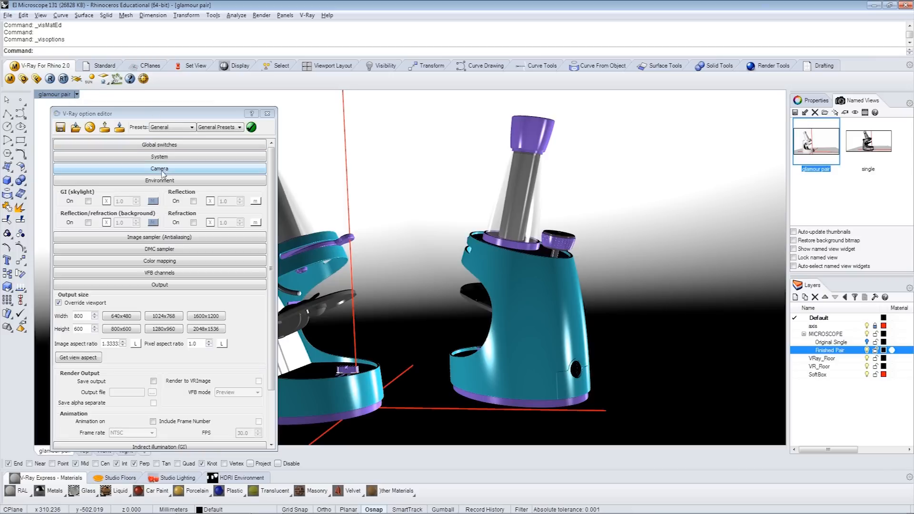
Set the physical camera shutter speed to 15 and apply the 05_High general preset
click(158, 169)
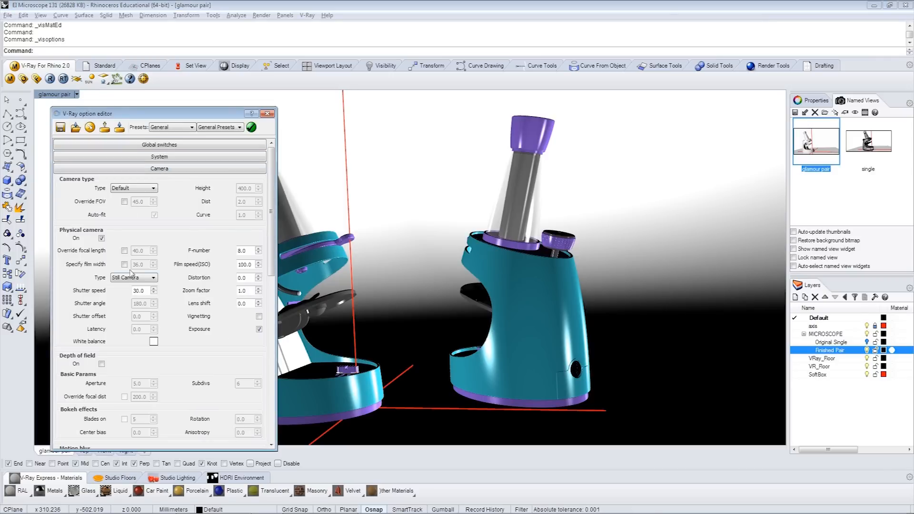
mouse_move(140, 291)
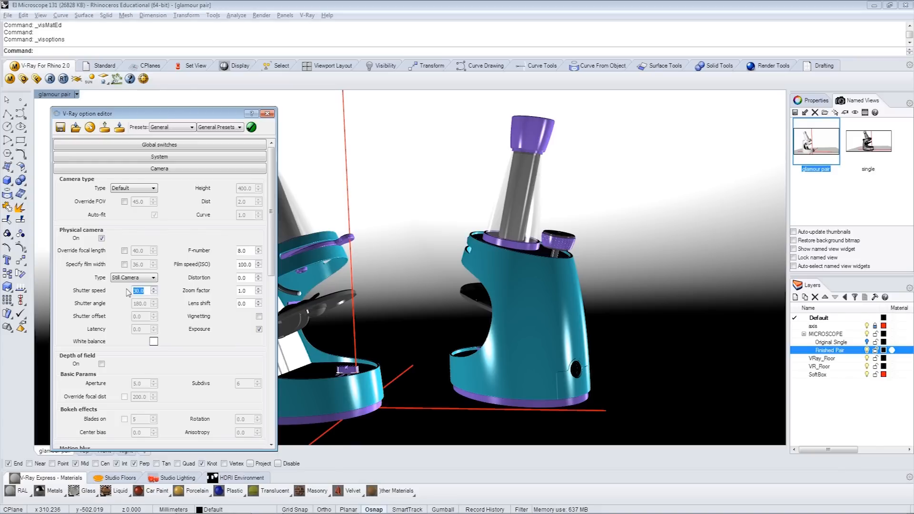
text(15)
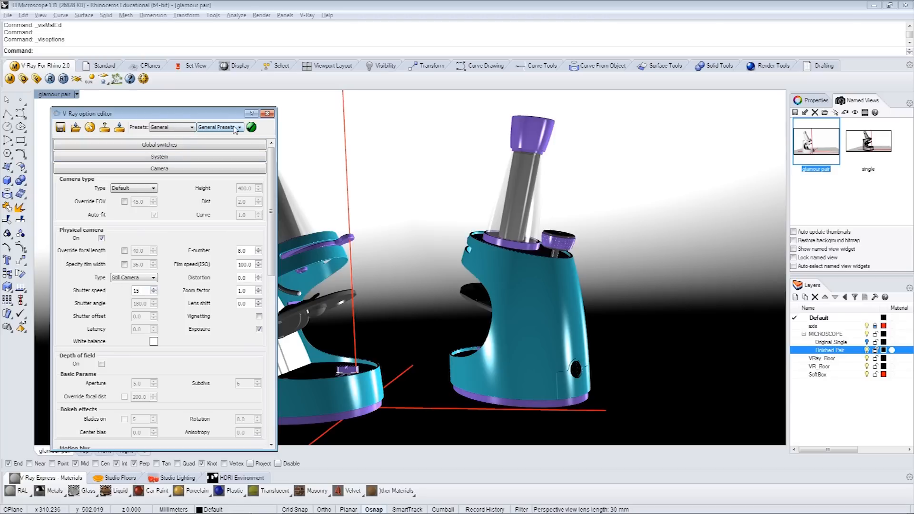
click(218, 127)
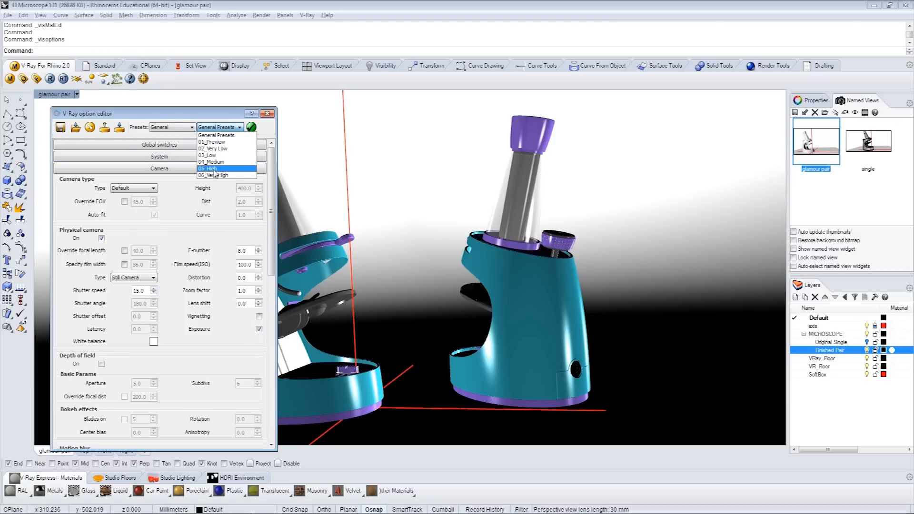
click(210, 169)
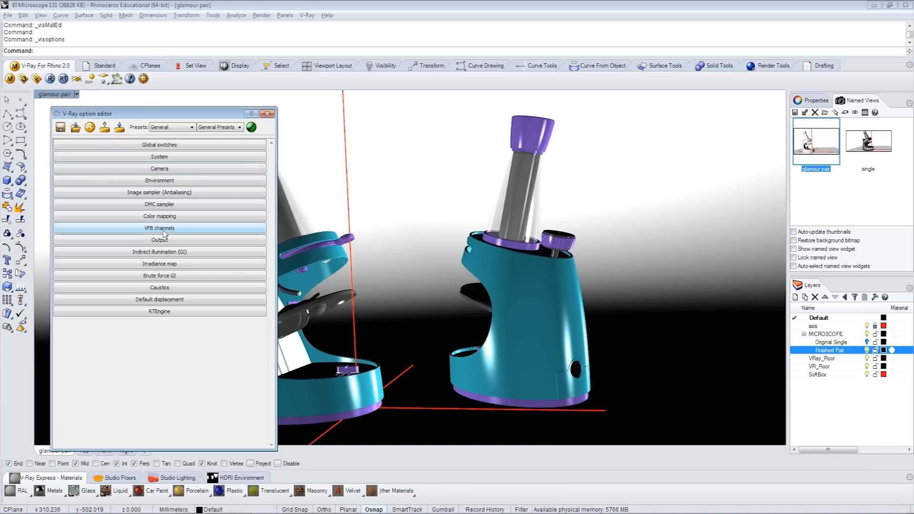
Set the output size to 1280x960 and render the glamour pair view
click(158, 239)
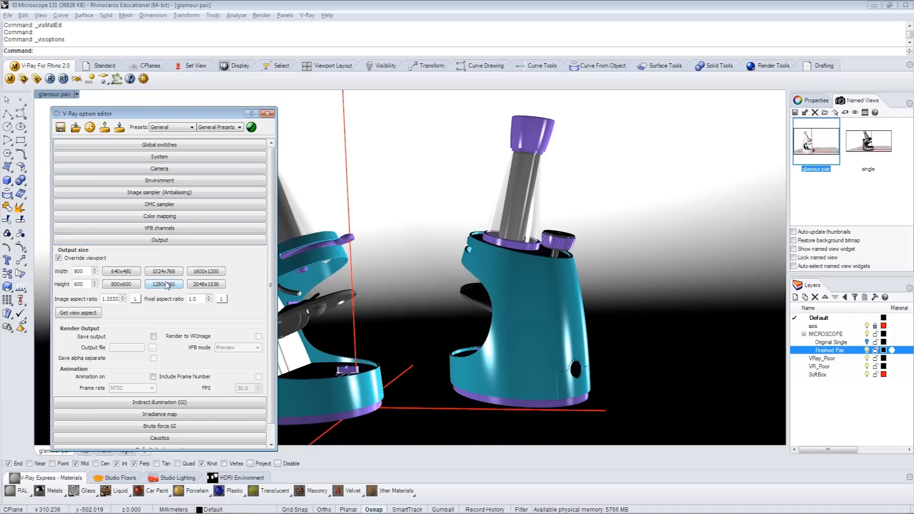
click(164, 284)
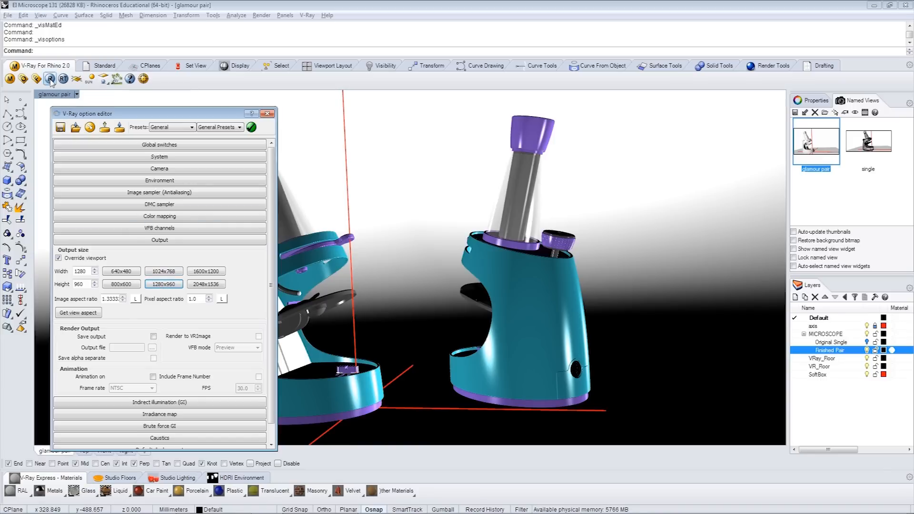
click(50, 79)
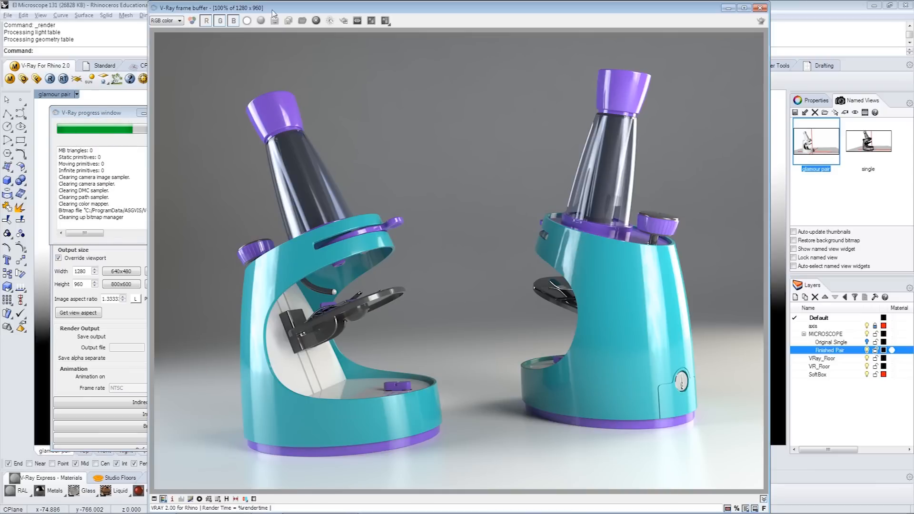